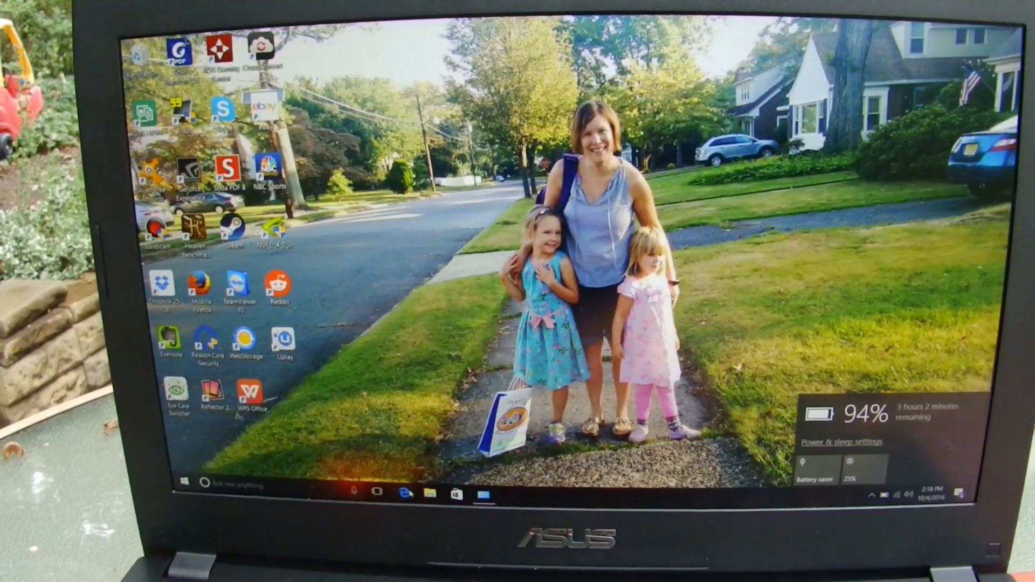
click(404, 493)
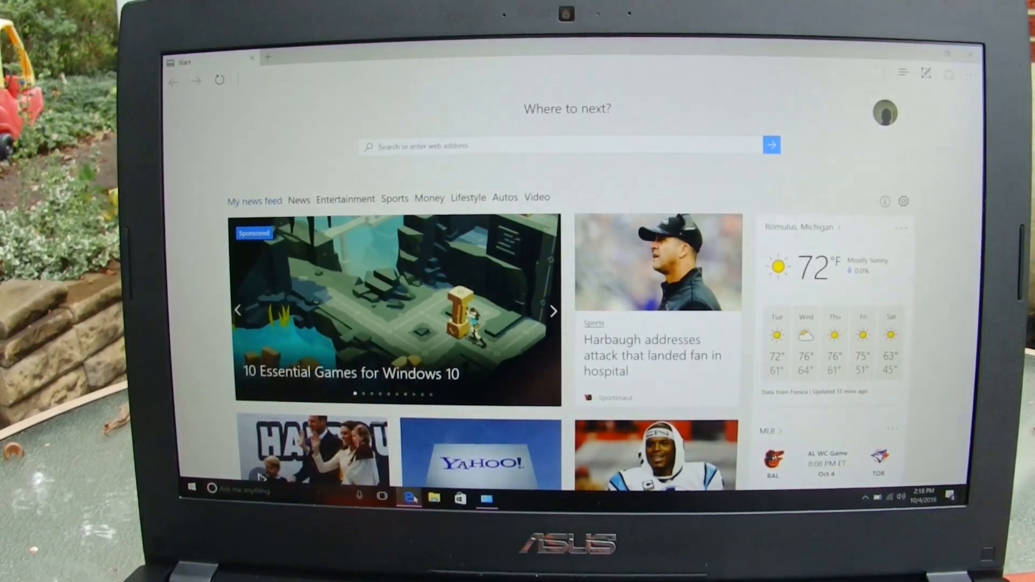
click(640, 355)
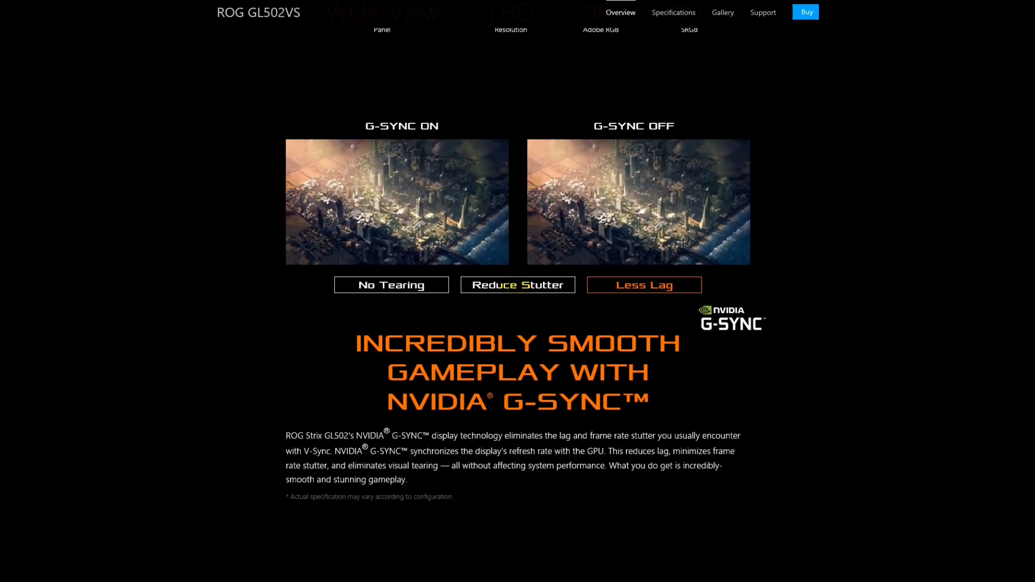
click(517, 284)
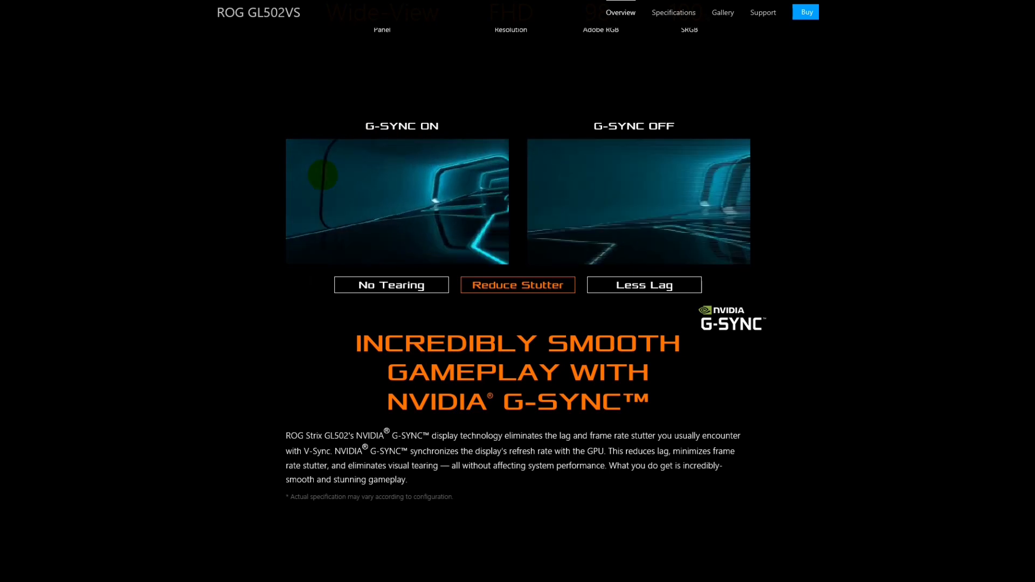
click(391, 285)
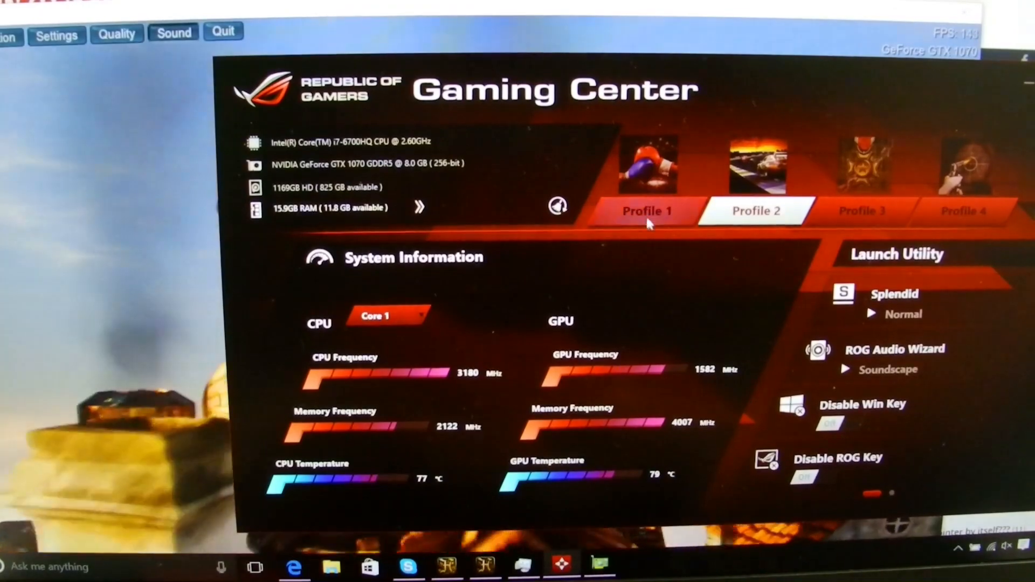
click(646, 212)
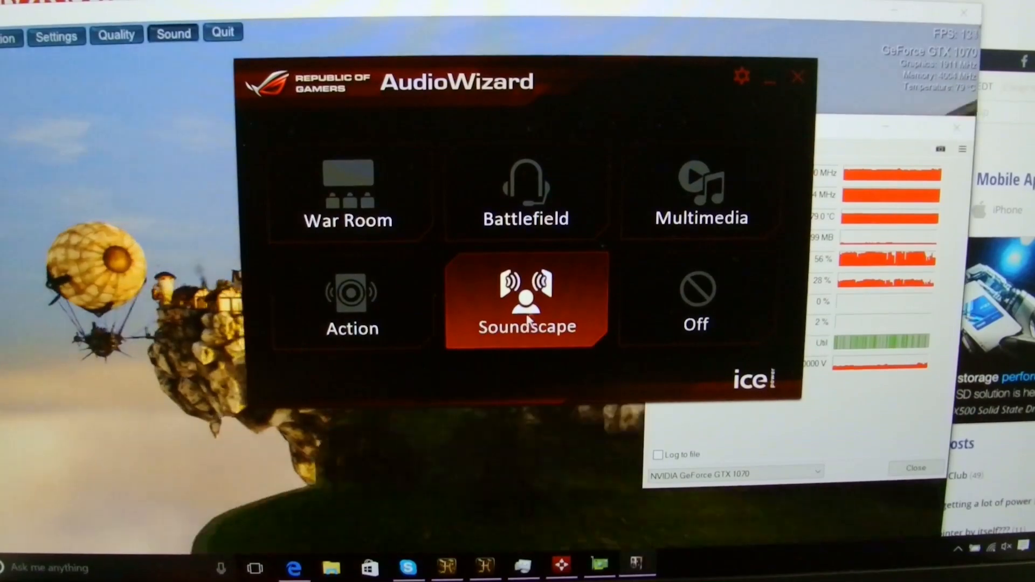
click(349, 192)
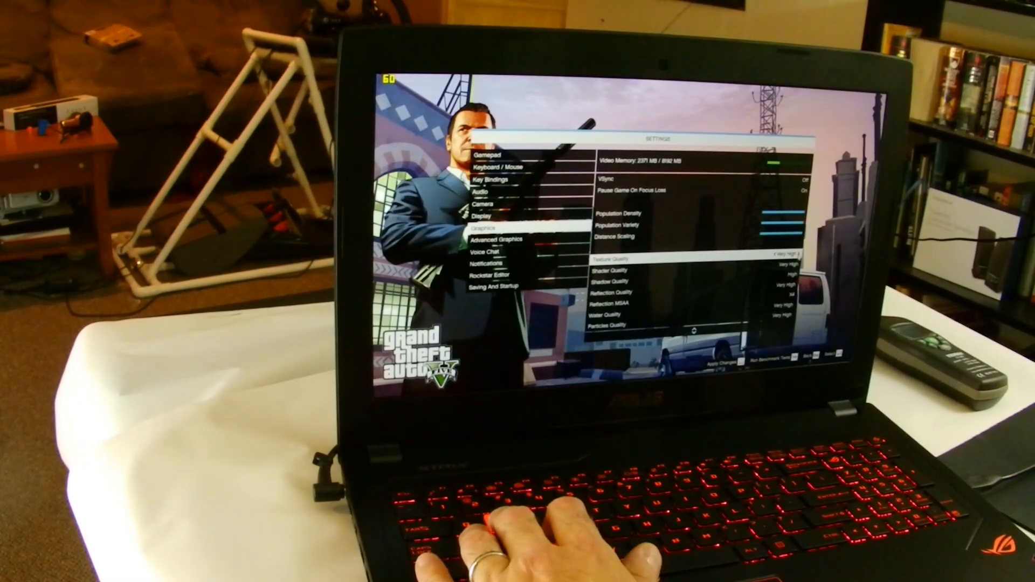
key(Down)
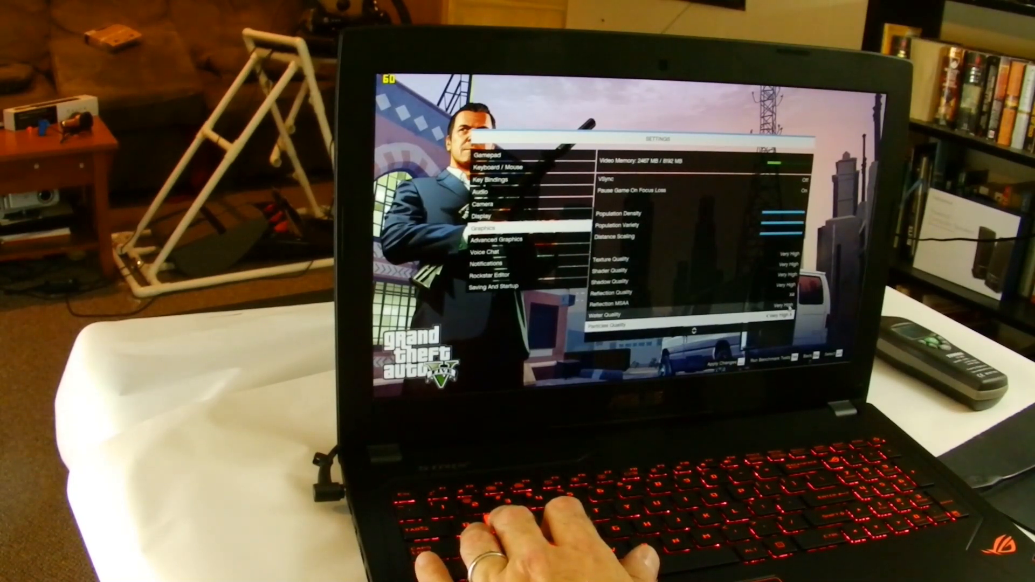
scroll(down, 3)
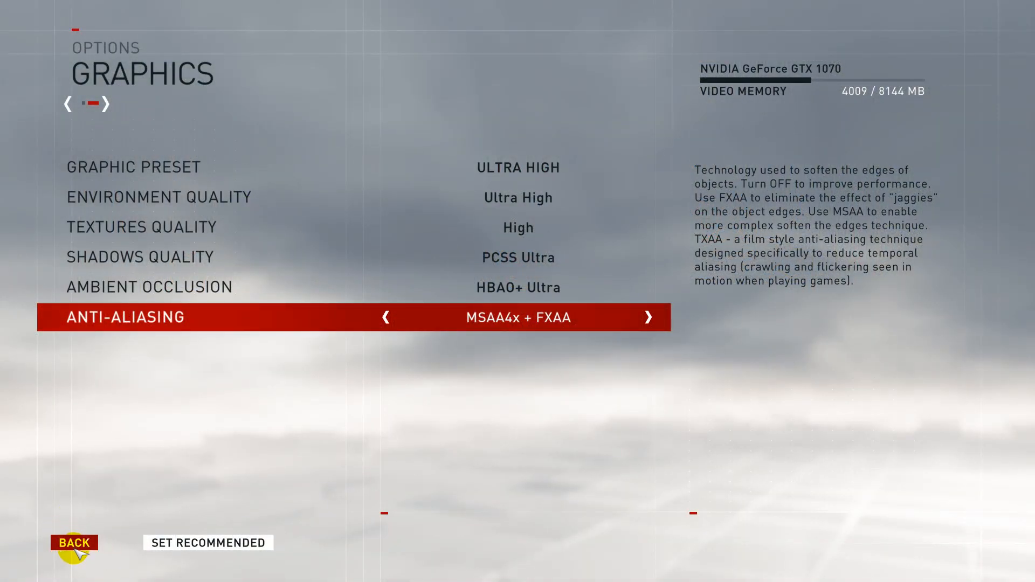
click(75, 542)
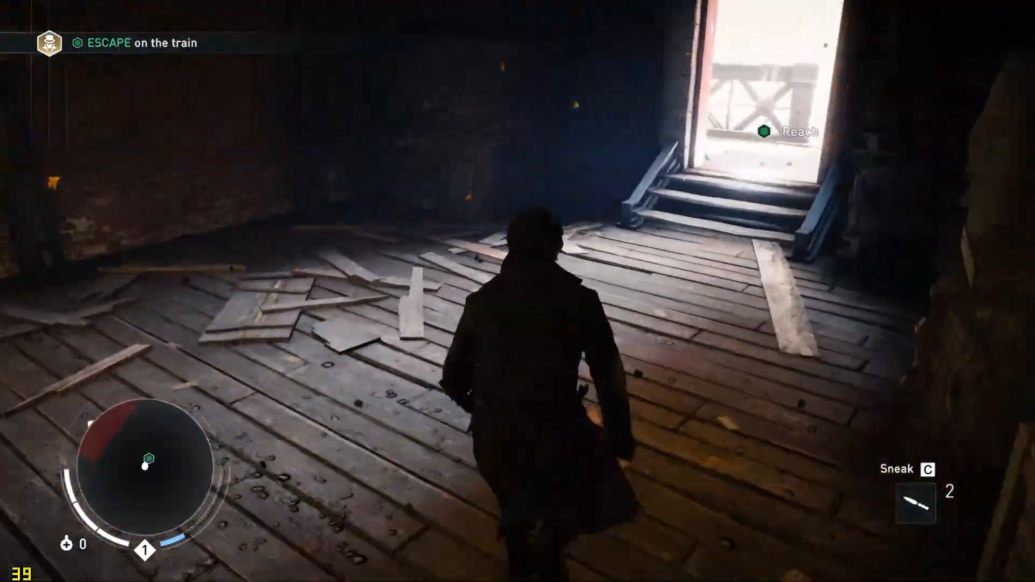
key(w)
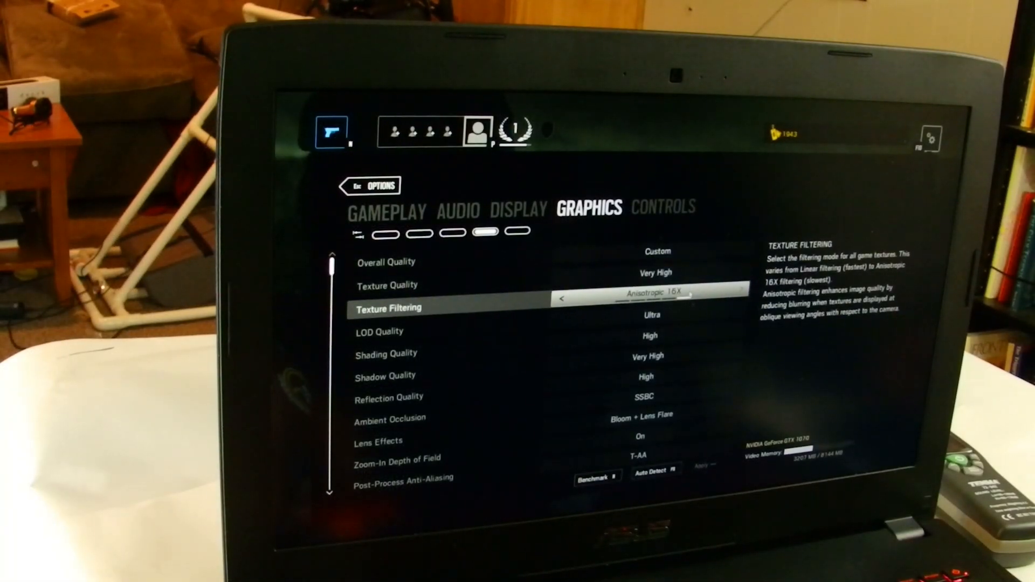
key(Down)
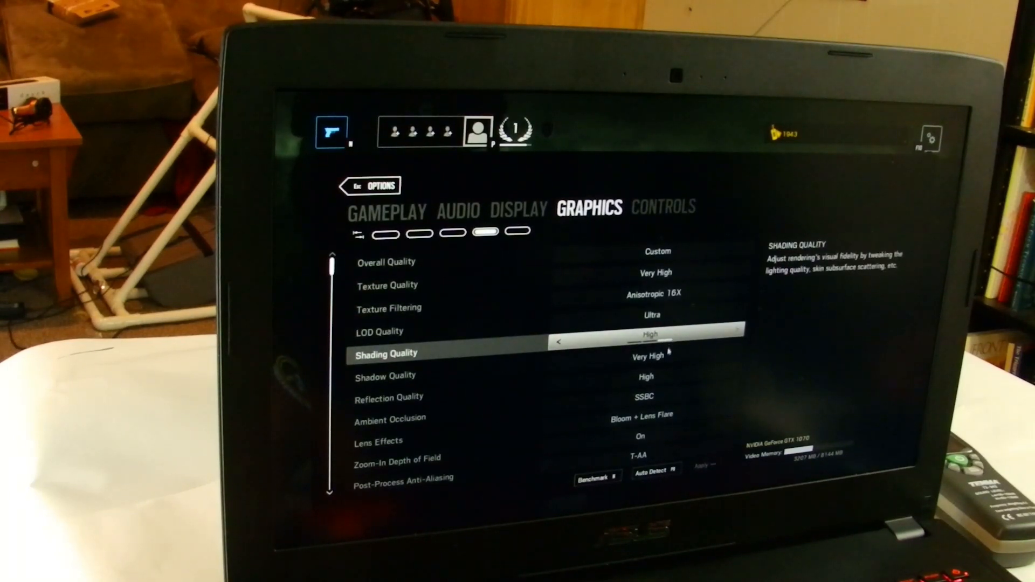
scroll(down, 3)
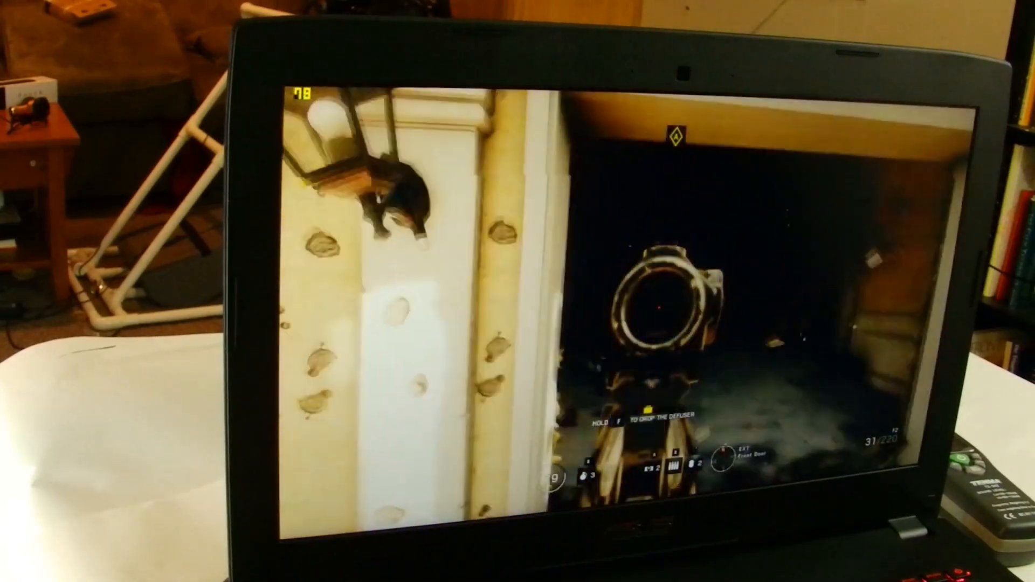
click(660, 304)
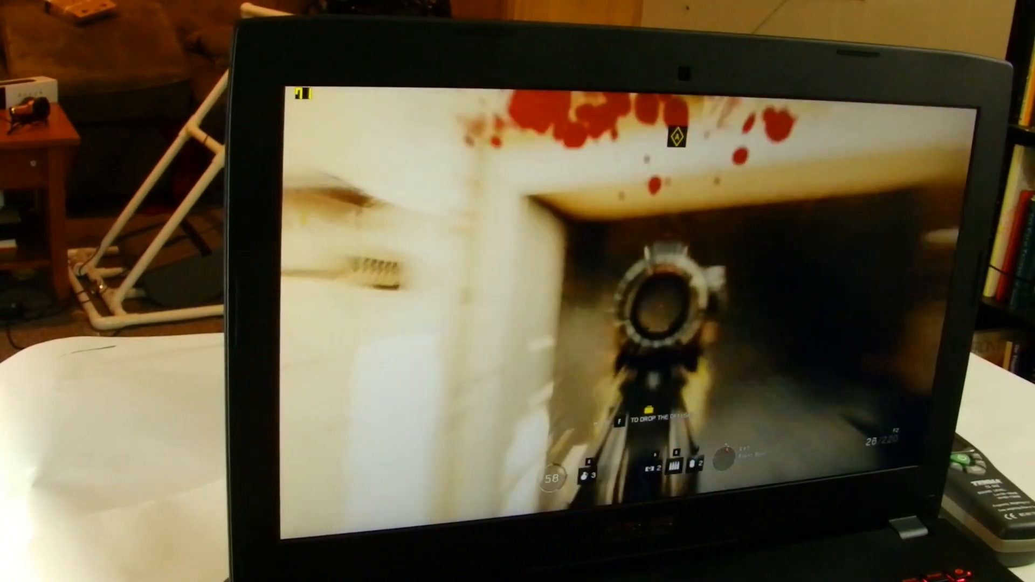